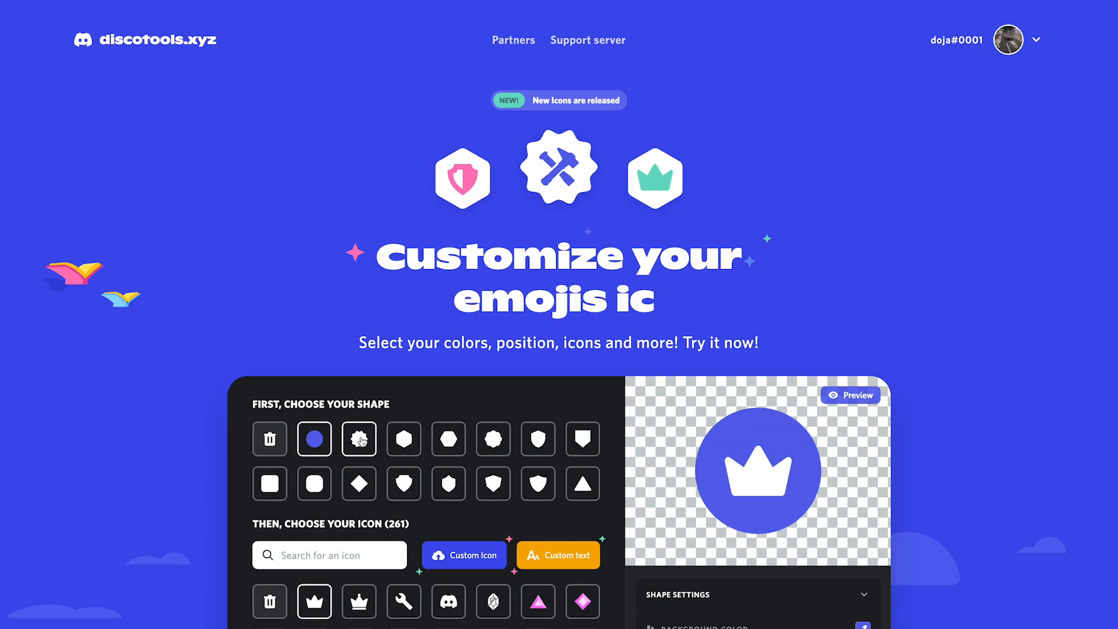
Design a red badge emoji with a white crossed hammer-and-wrench icon, then scroll down
left_click(448, 601)
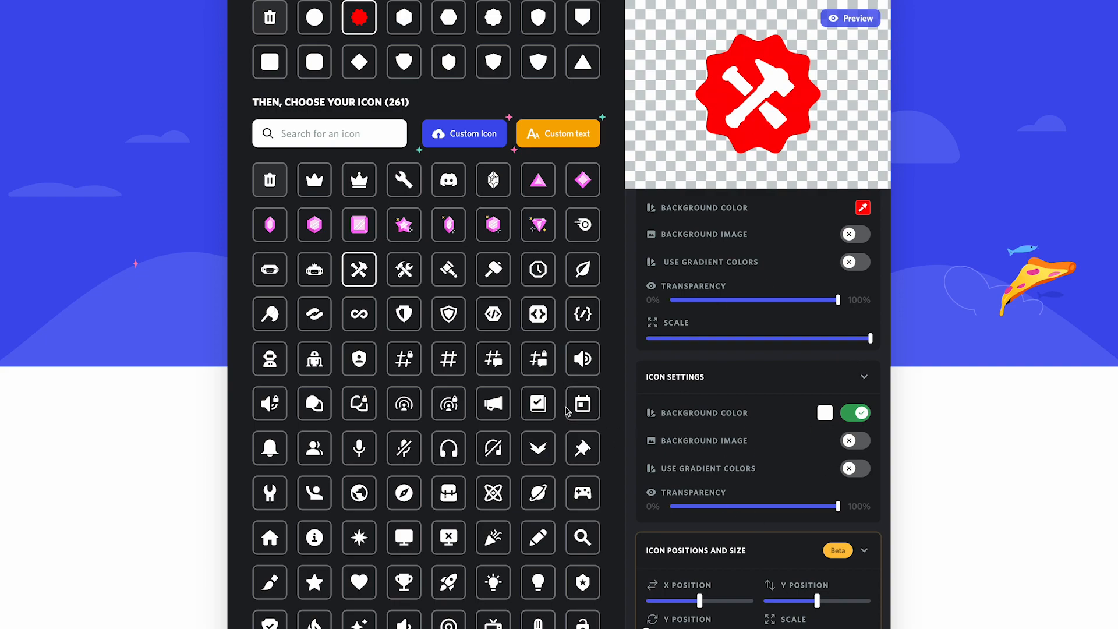
mouse_move(650, 355)
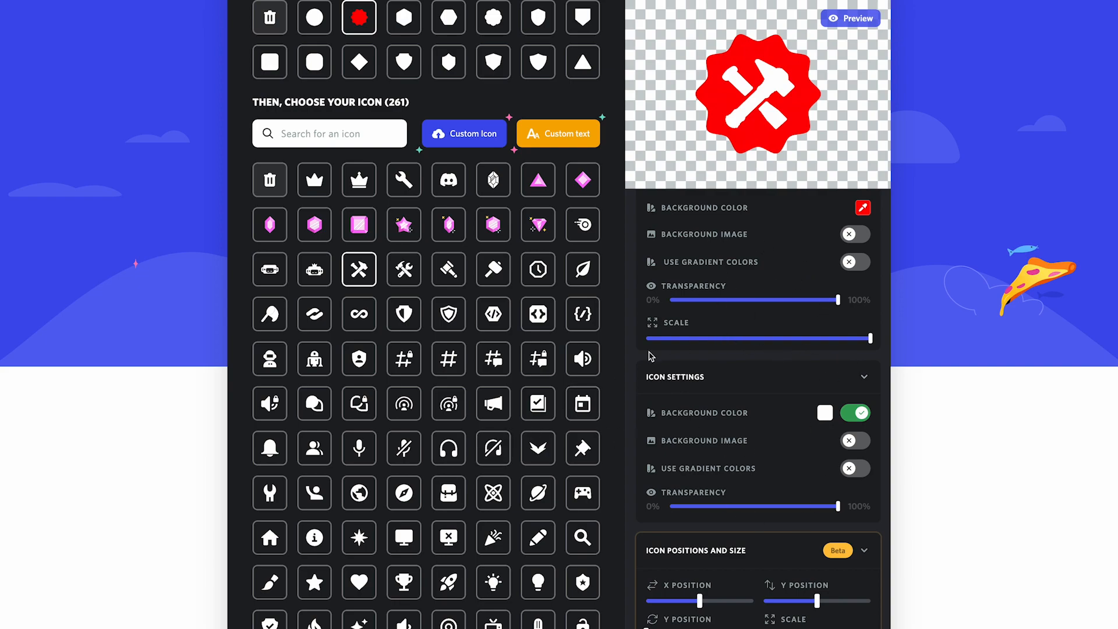
scroll("down", 3)
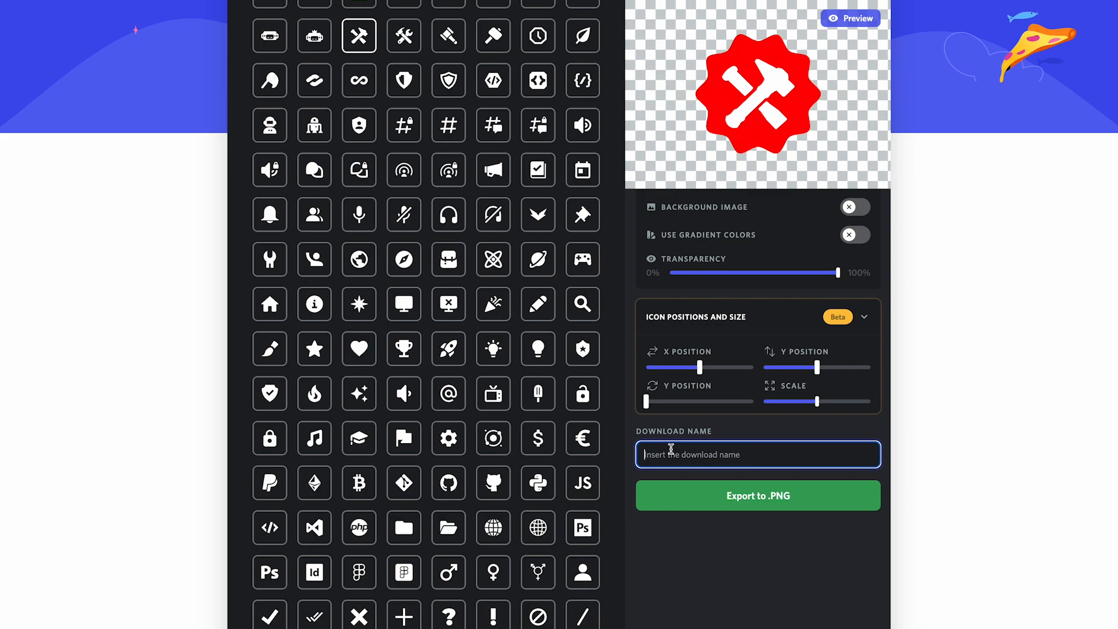
Type 'admi' into the Download Name field
type("admi")
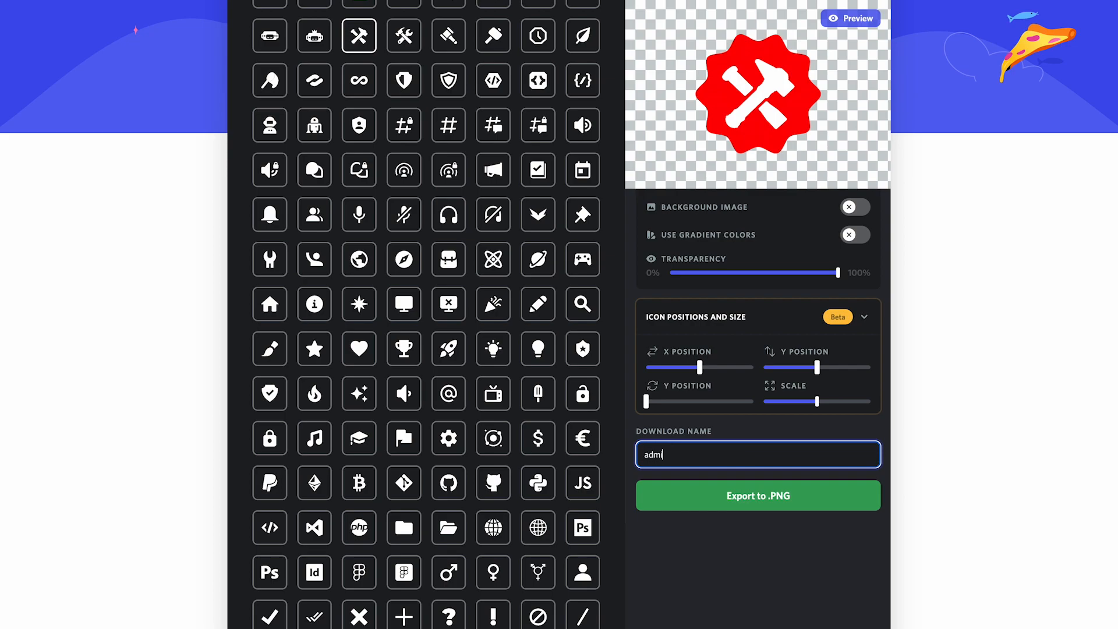